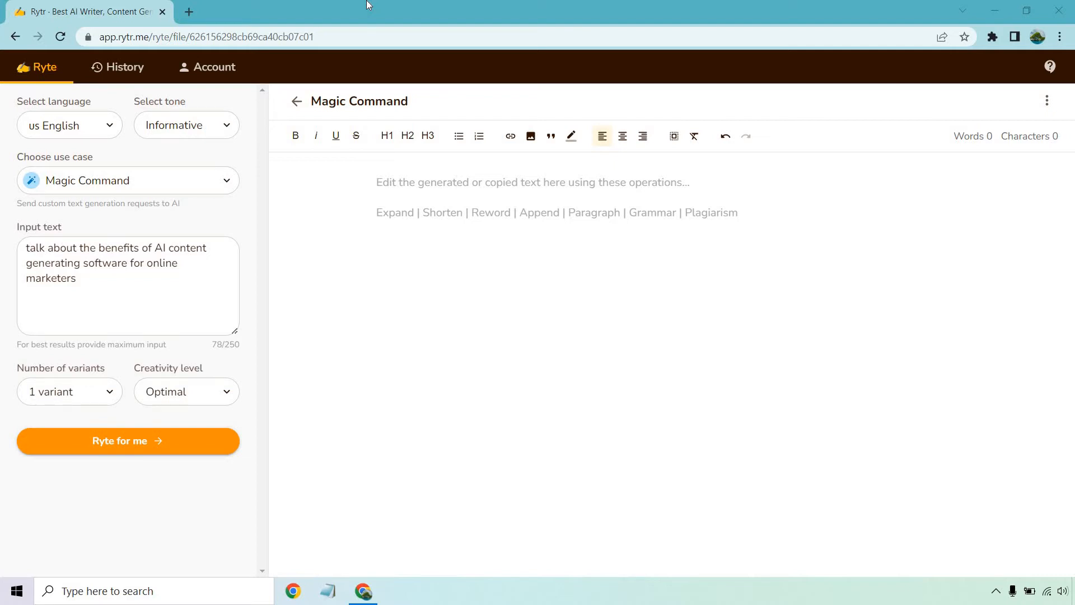
mouse_move(162, 165)
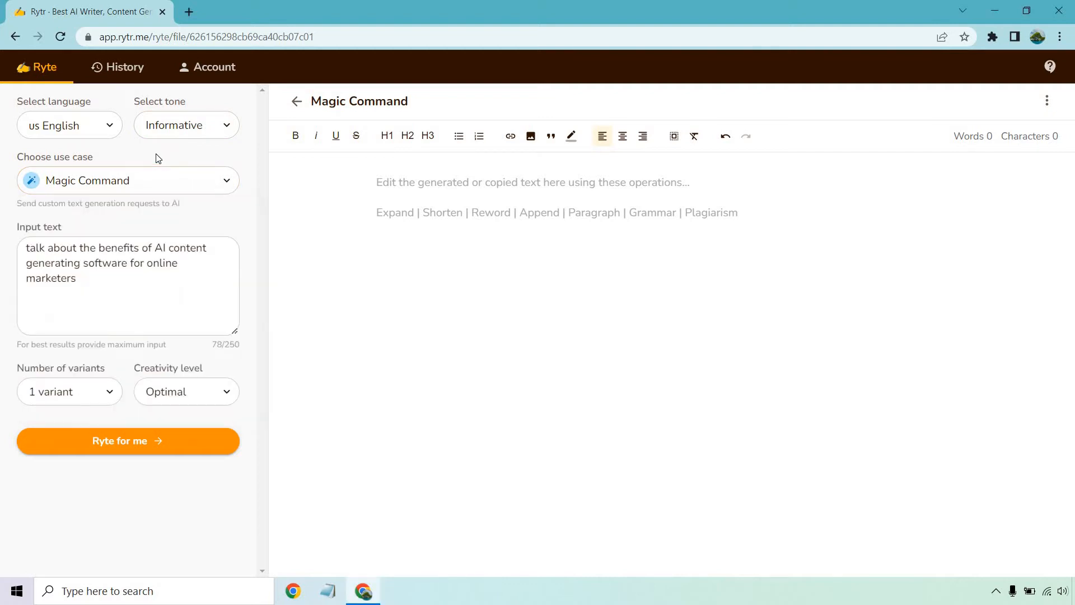
mouse_move(175, 200)
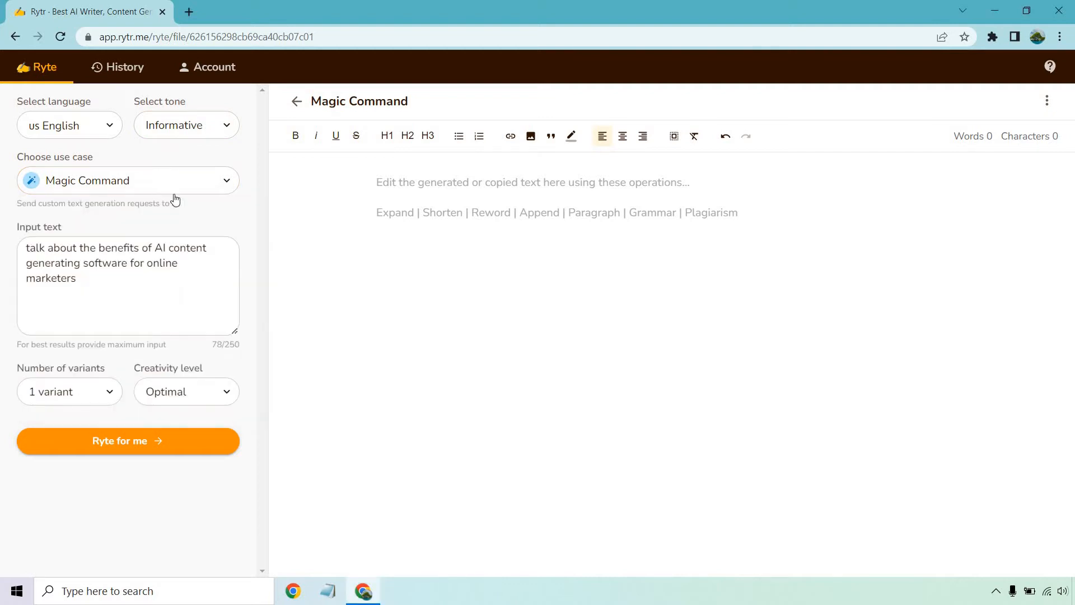
mouse_move(198, 208)
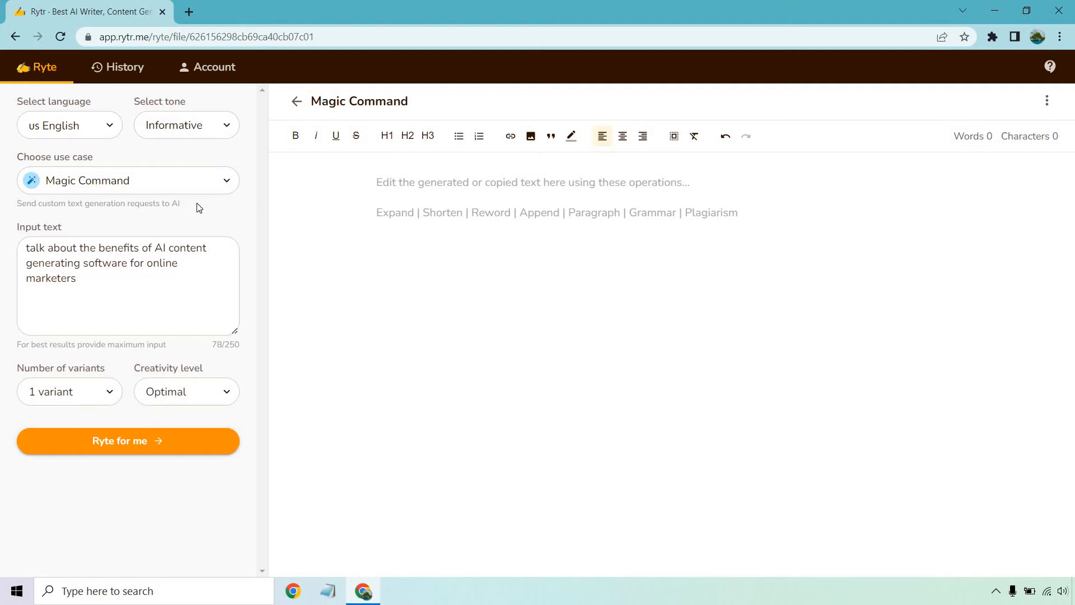
Generate an 84-word draft titled 'AI content generating software for online marketers' with Ryte for me.
click(95, 284)
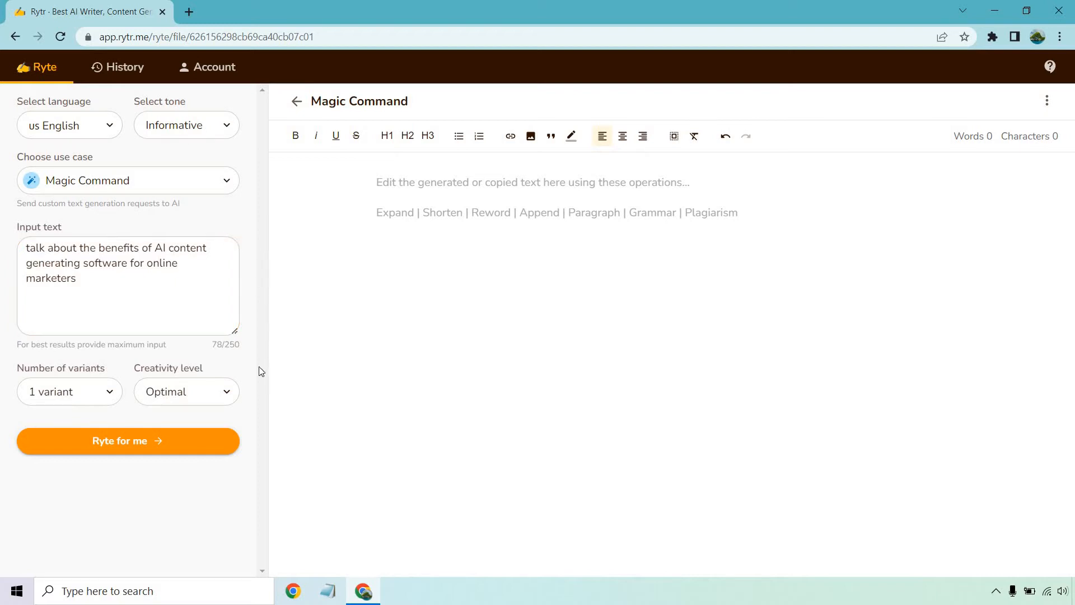
mouse_move(248, 372)
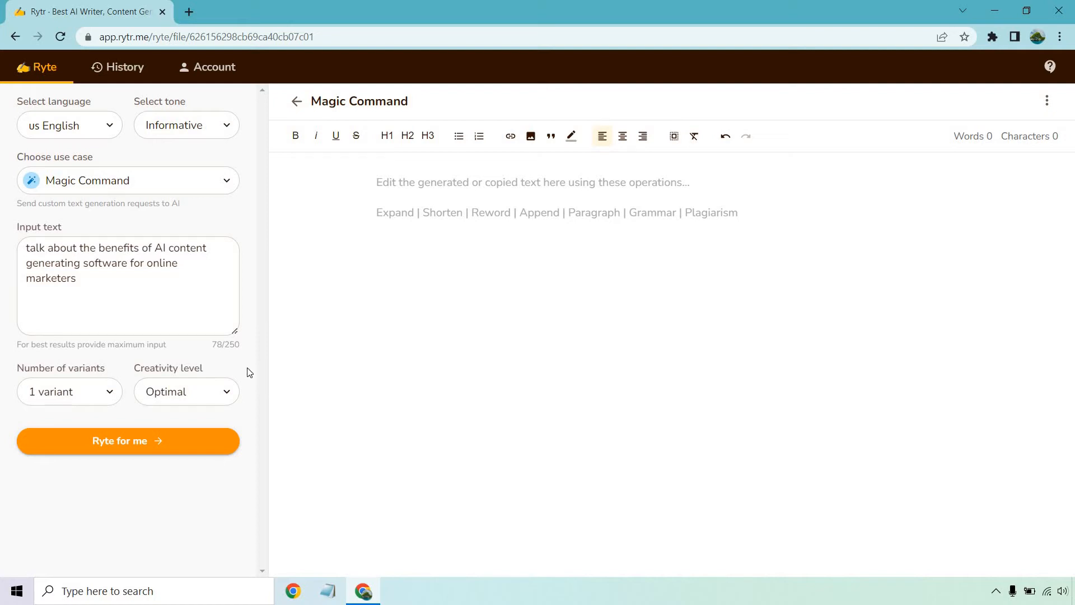
click(128, 440)
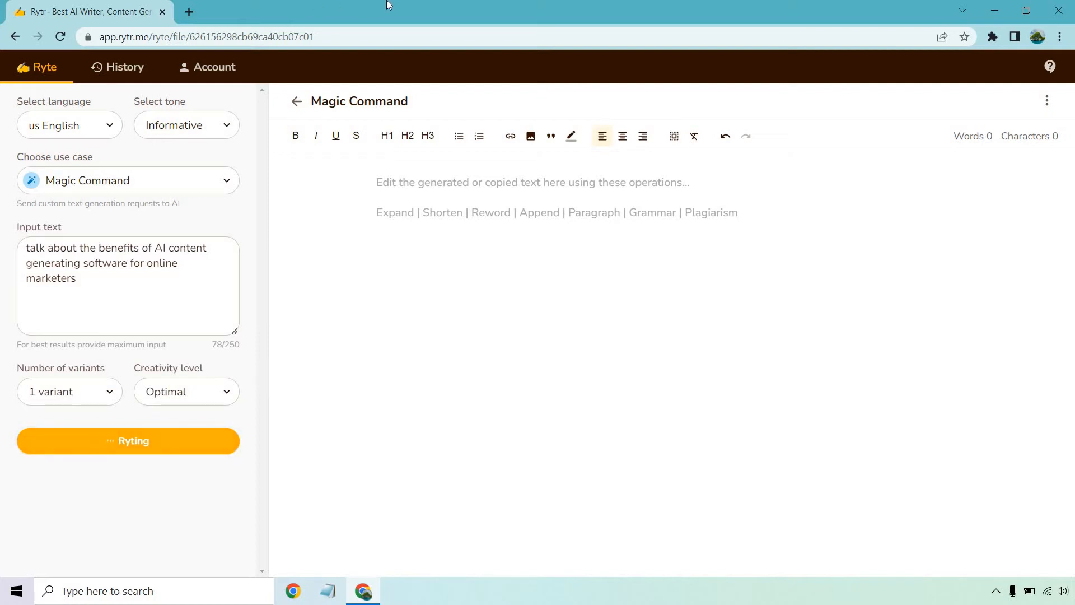
click(128, 441)
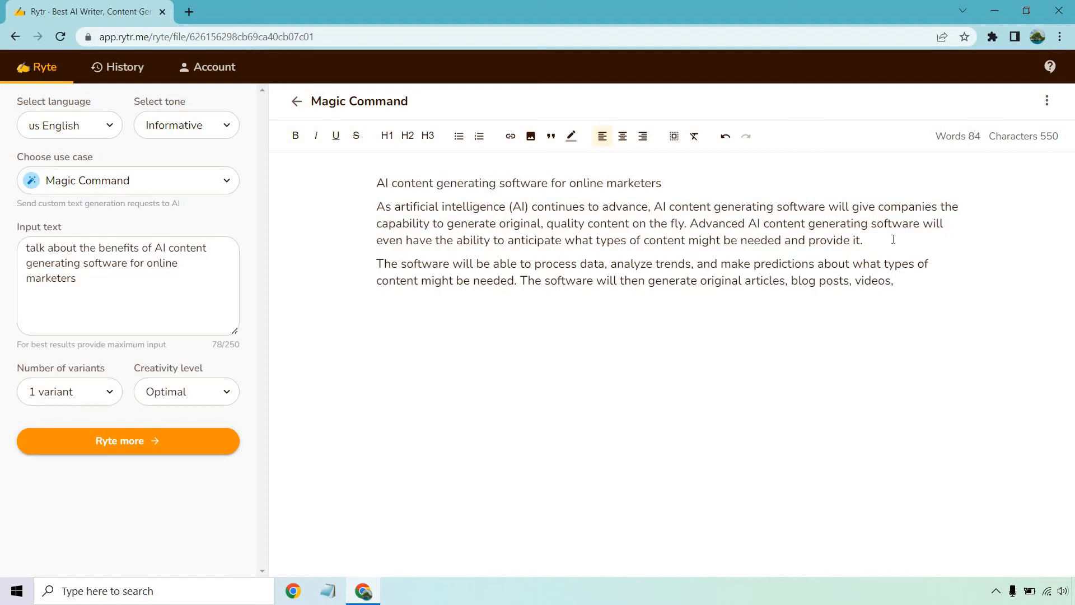
Select the second paragraph, from 'The software' through its end at 'videos,'.
click(863, 239)
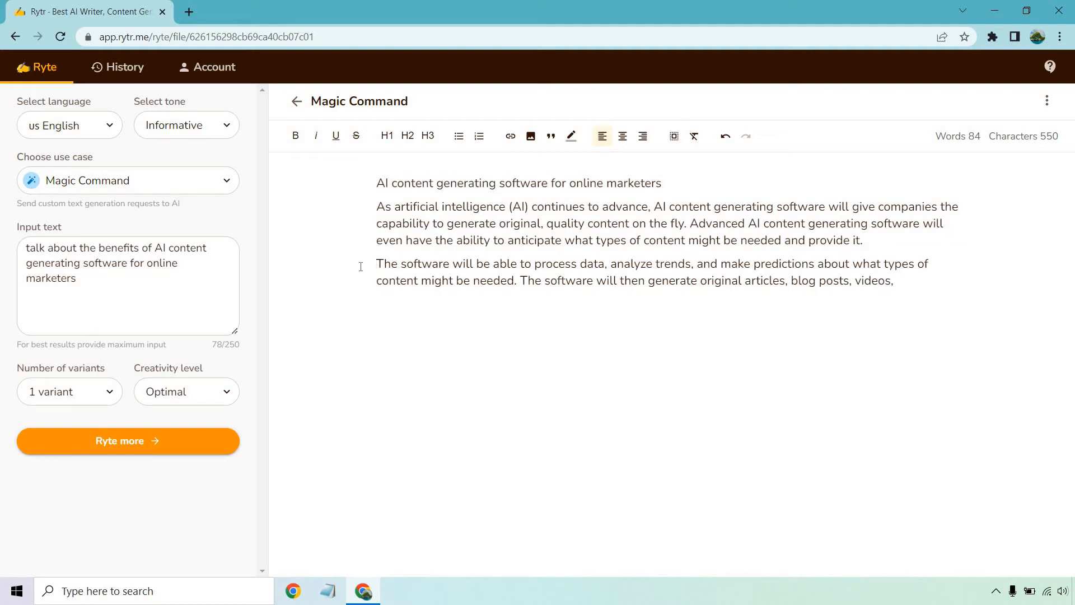
click(378, 263)
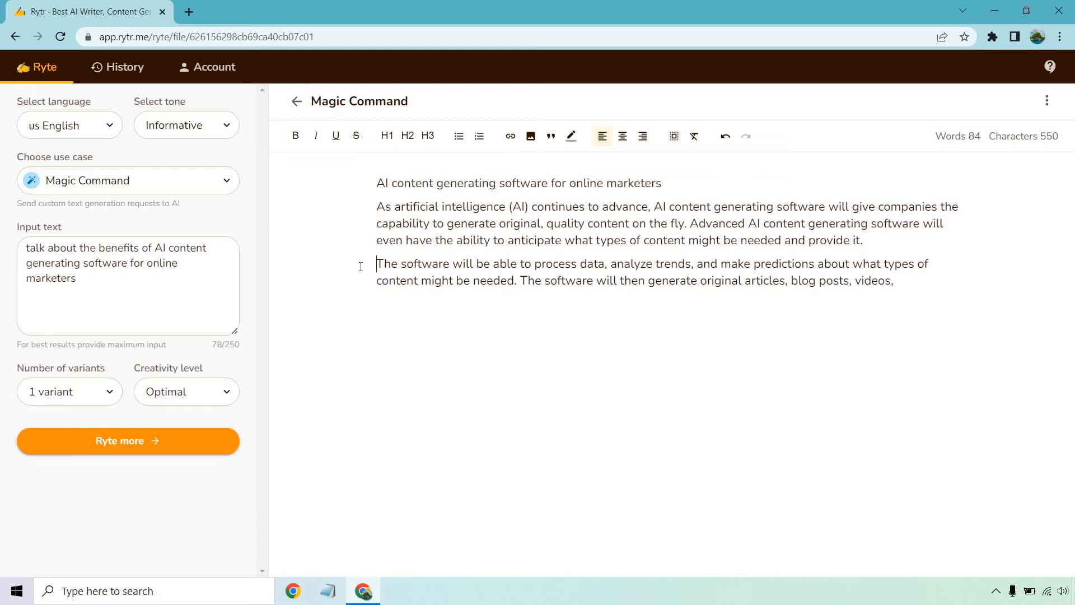
mouse_move(538, 295)
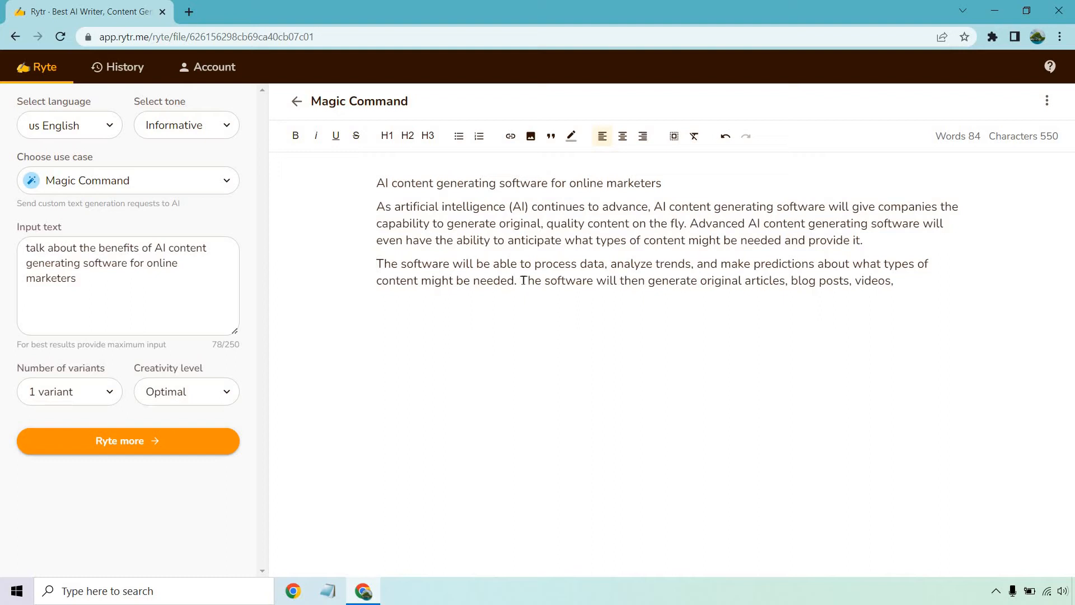
drag(521, 280, 889, 280)
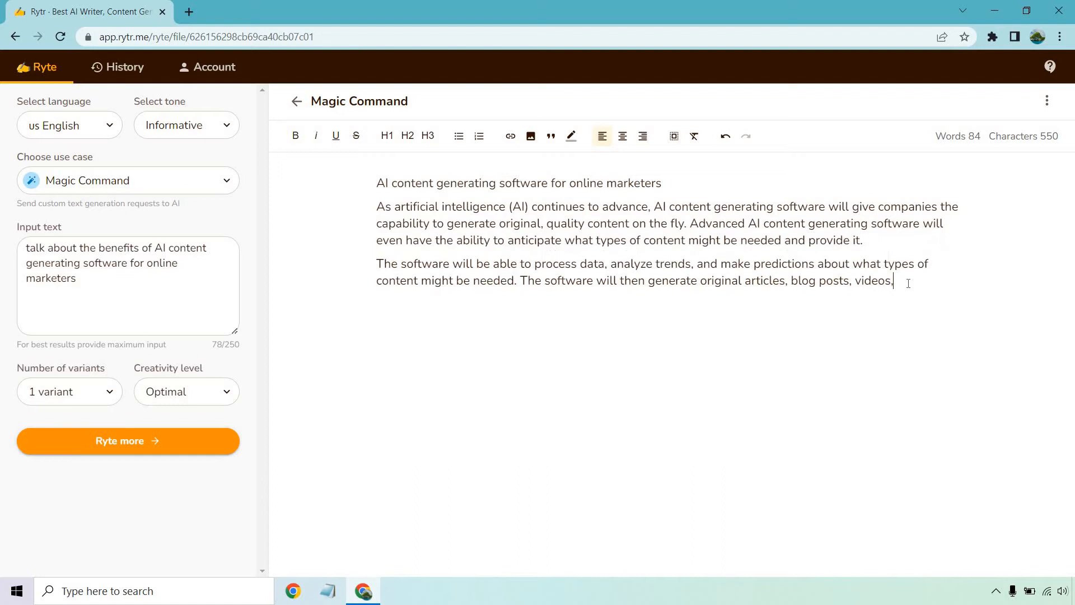
drag(376, 264, 892, 281)
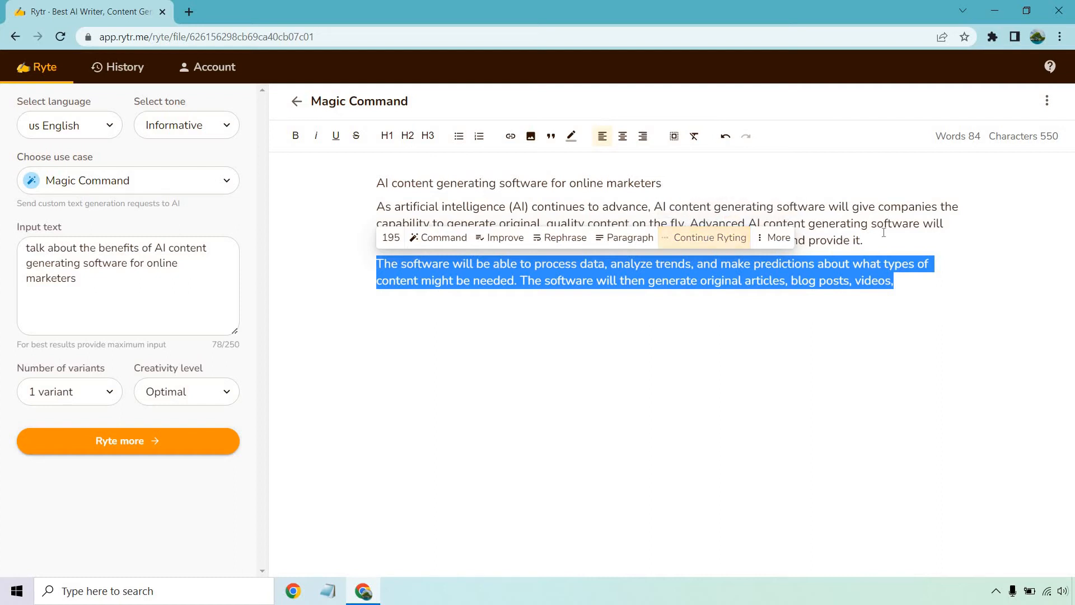
Extend the second paragraph with Continue Ryting and delete the unfinished 'Vox Media is' sentence.
click(709, 238)
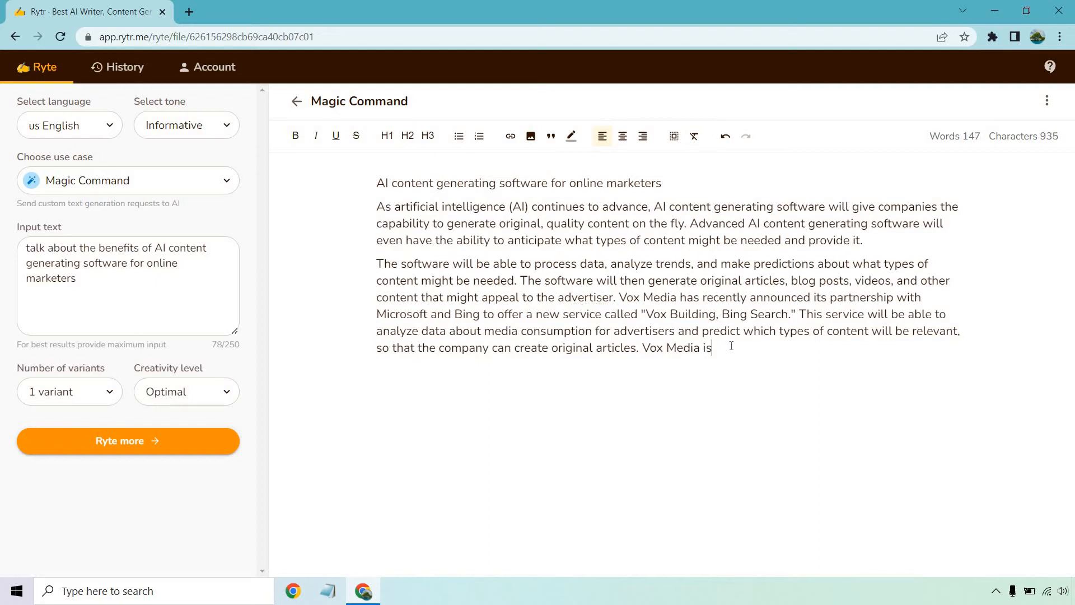
key(Backspace)
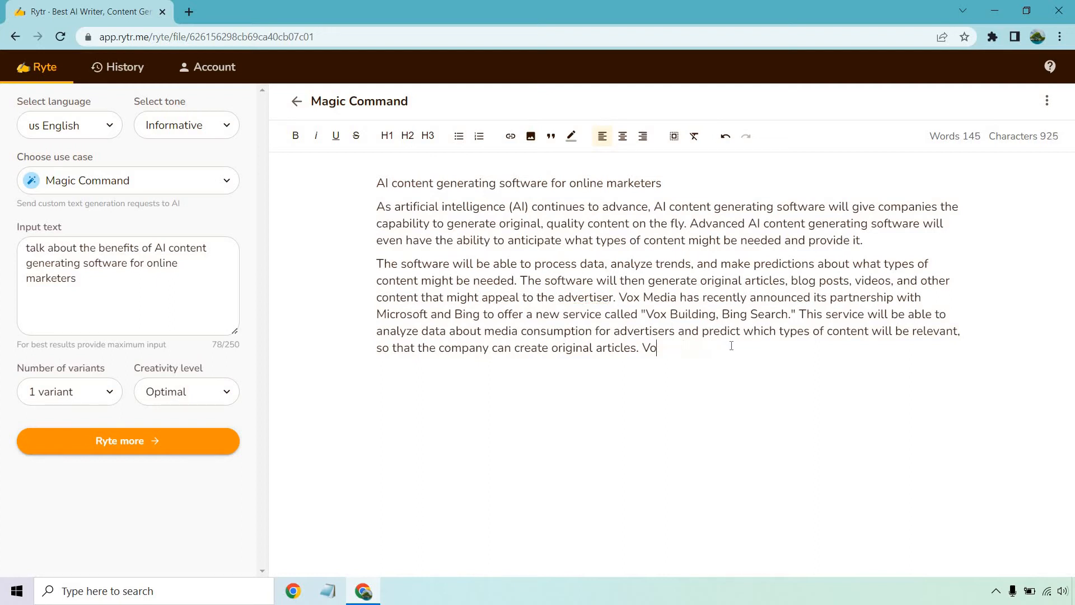
key(Backspace)
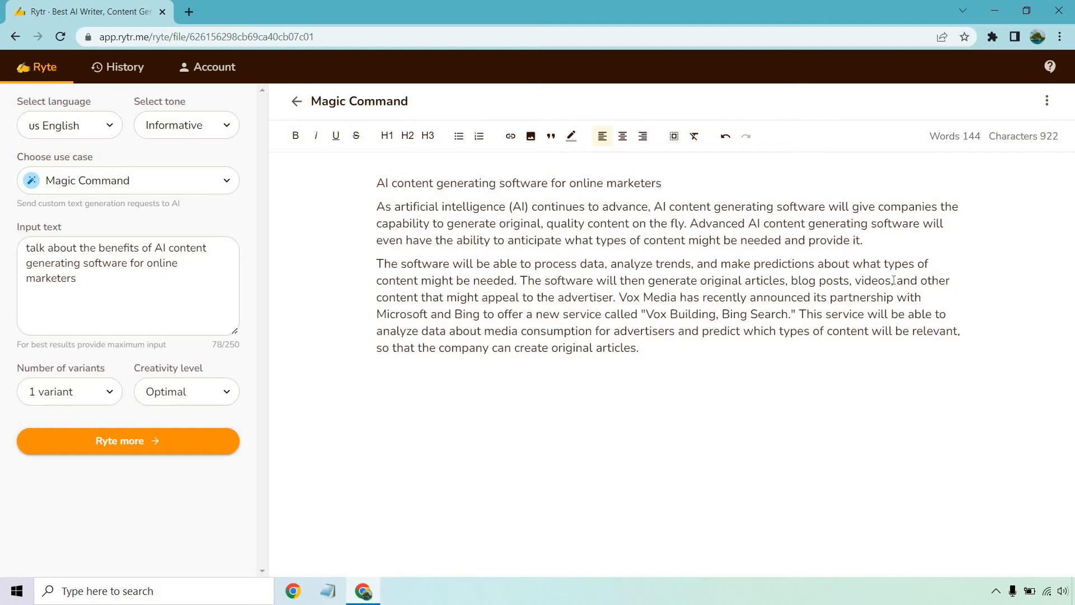
click(637, 348)
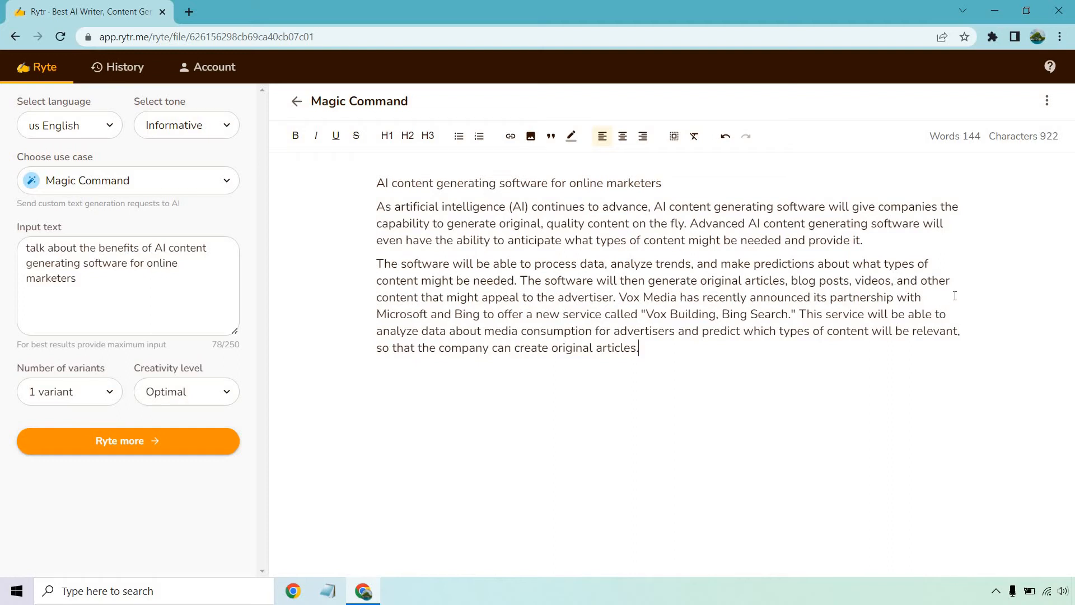
mouse_move(959, 295)
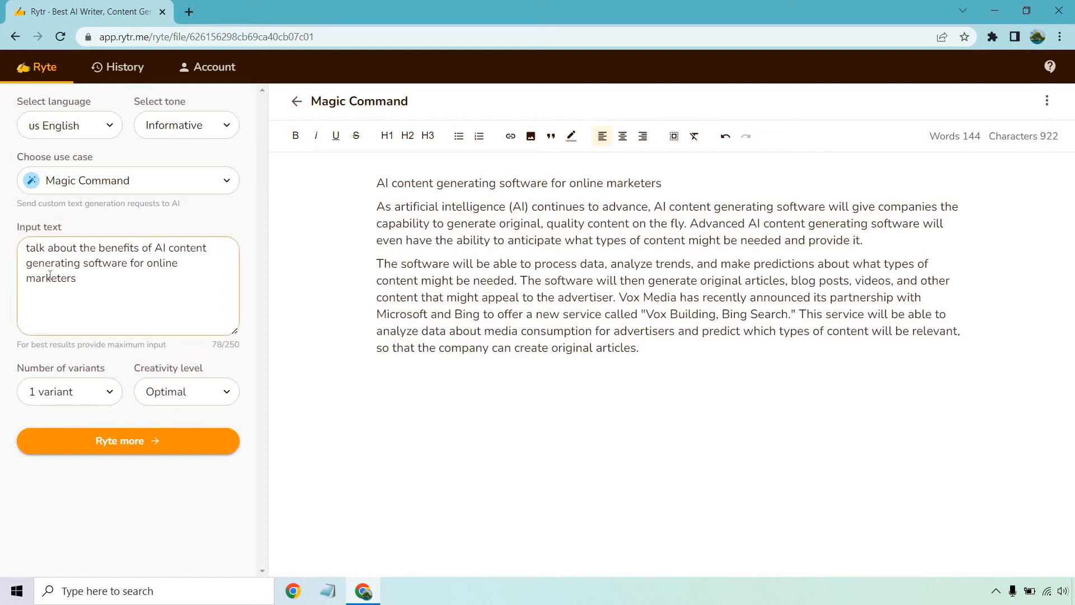
mouse_move(178, 349)
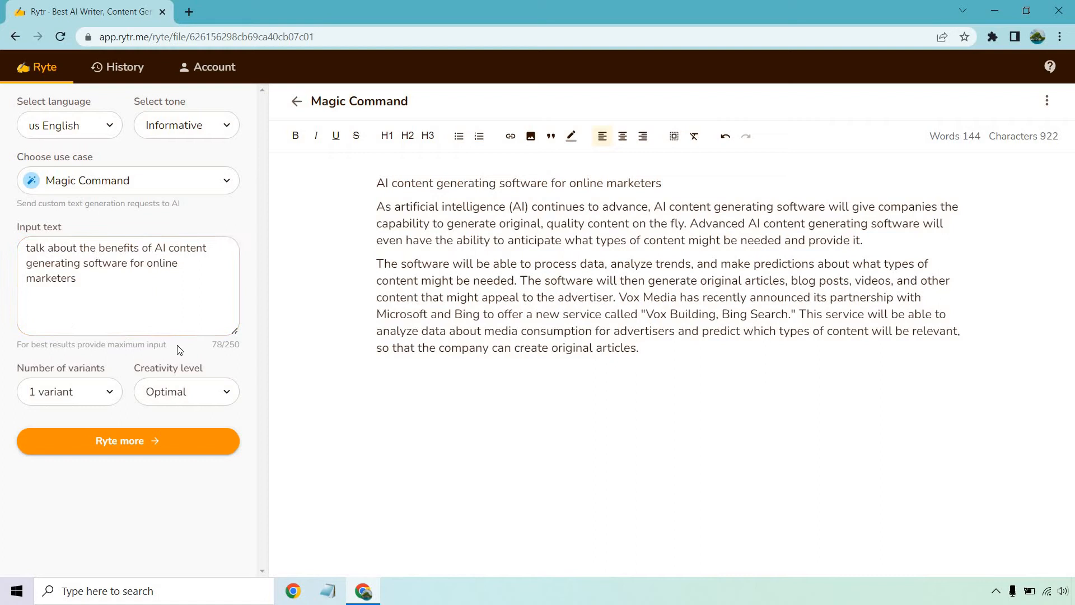
Rewrite the prompt to end 'Rytr for all of your online content marketing needs.' and generate.
click(125, 281)
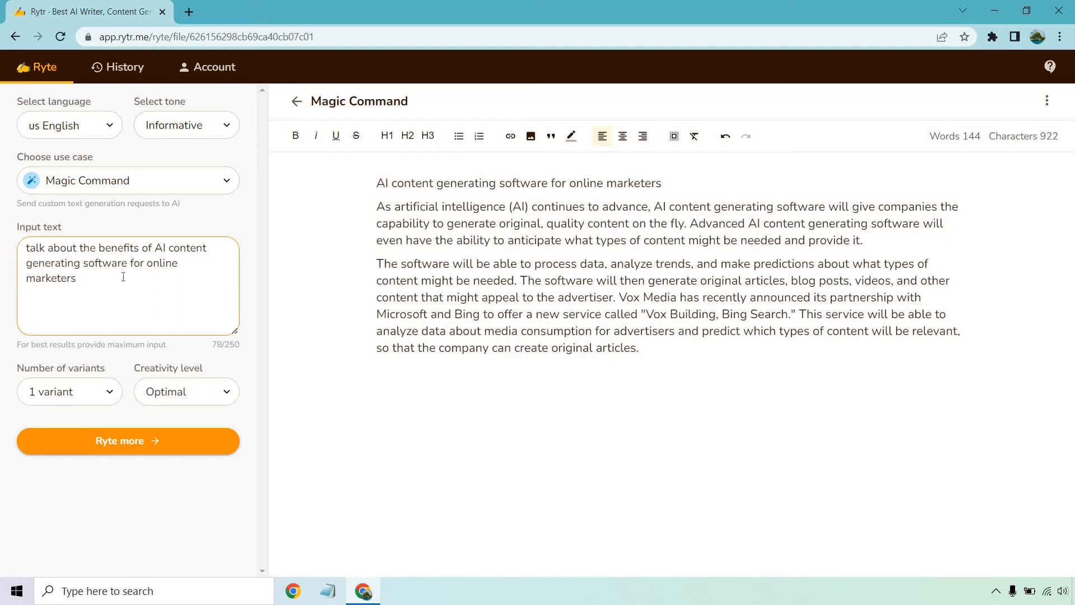
drag(595, 331, 637, 348)
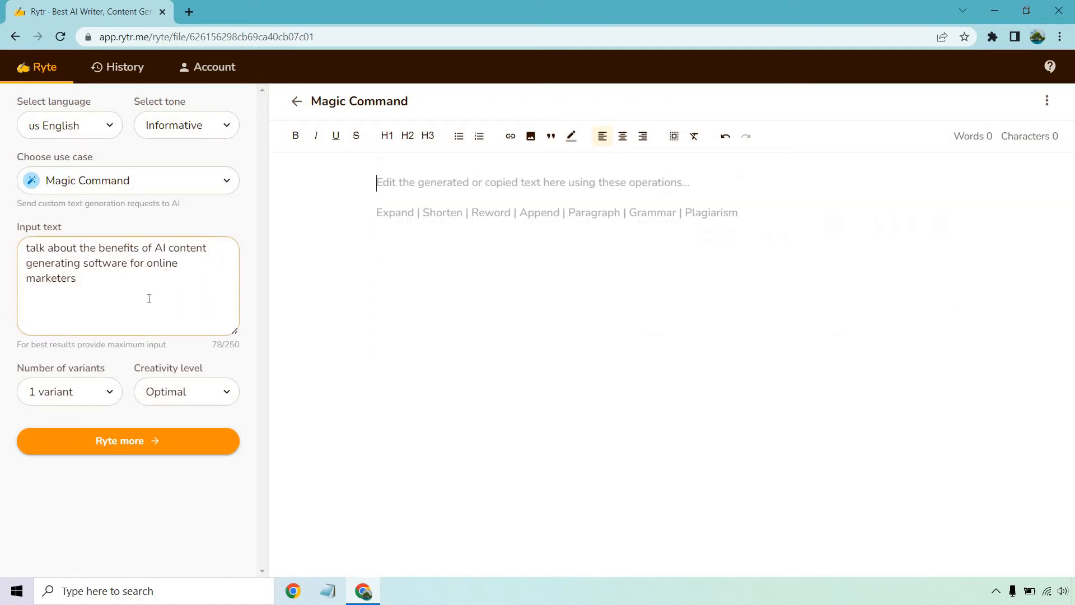
double_click(158, 248)
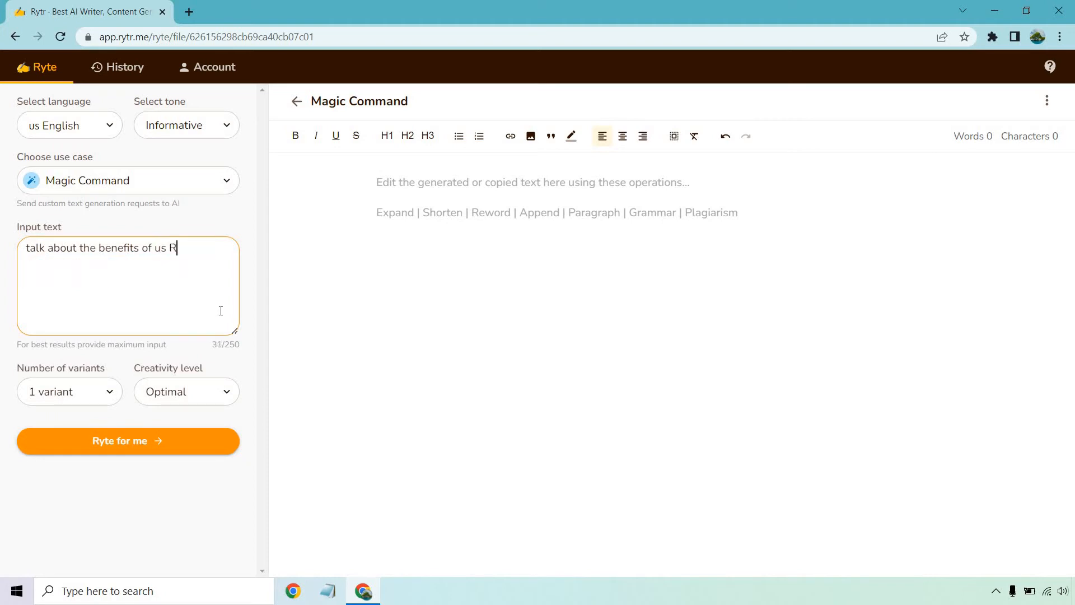
text(ytr for)
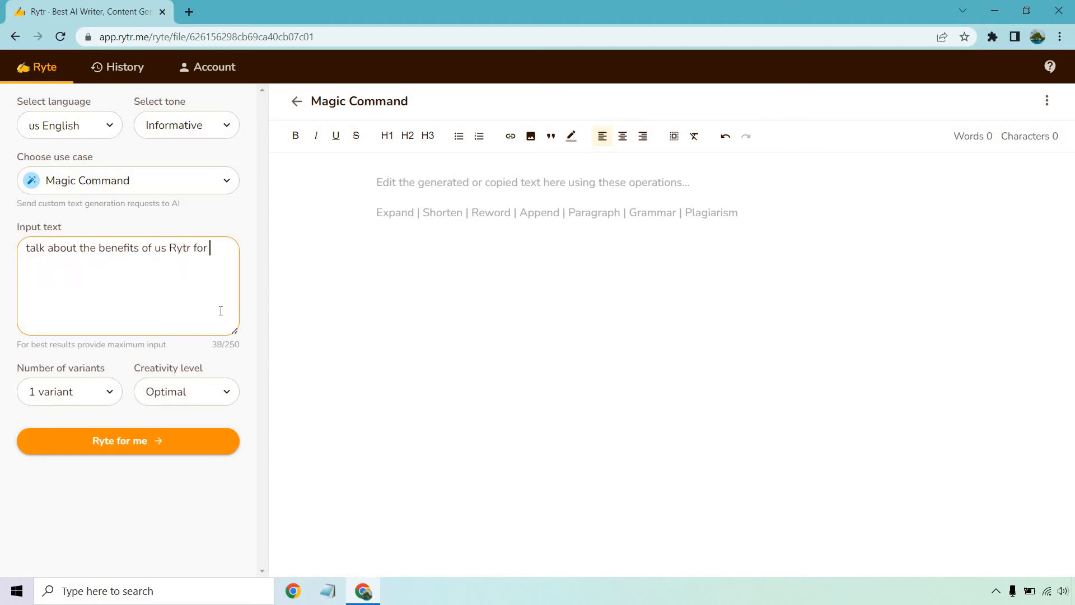
text(all of your online content ma)
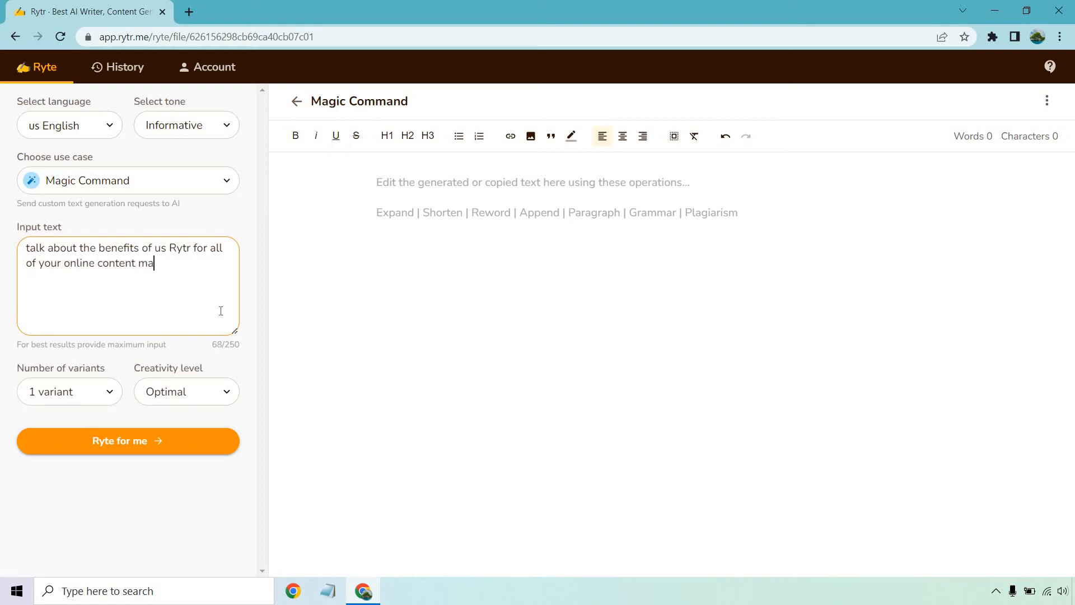
text(rketing needs.)
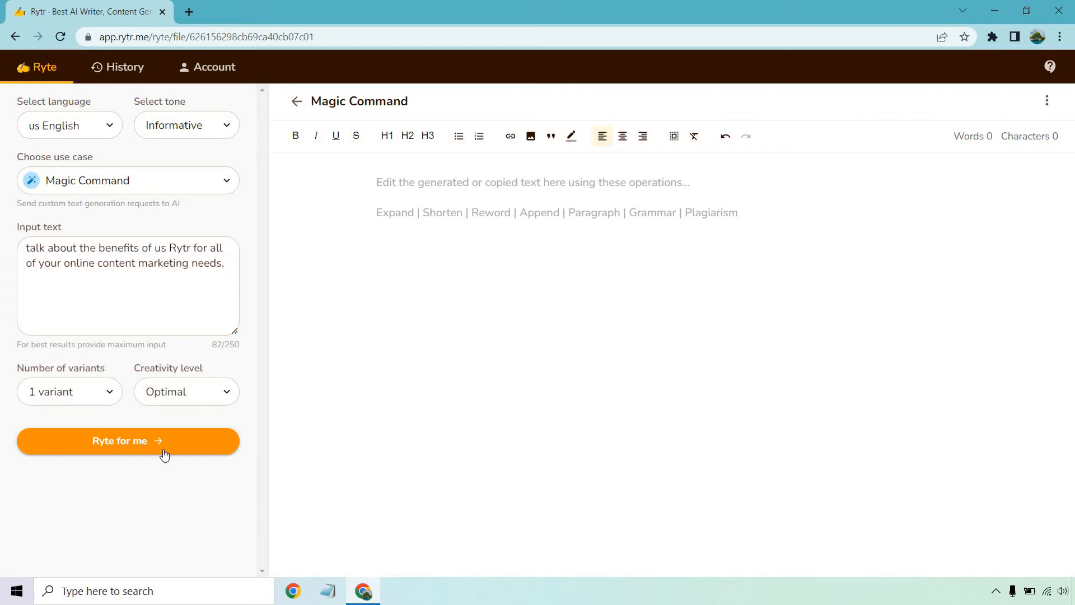
click(128, 440)
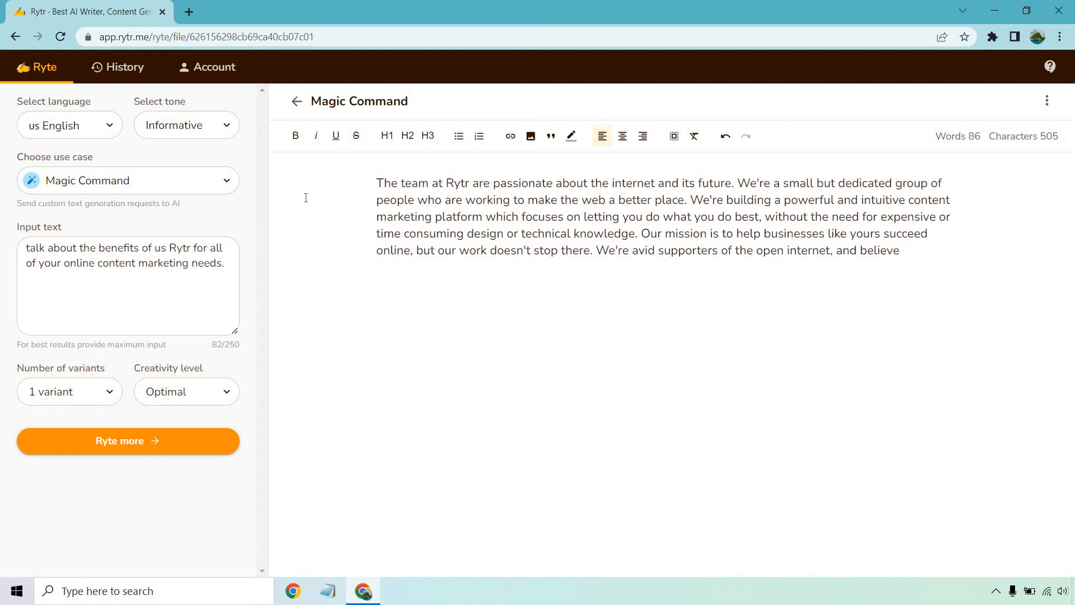
Select the entire 86-word paragraph about the Rytr team's content marketing platform.
drag(642, 233, 899, 251)
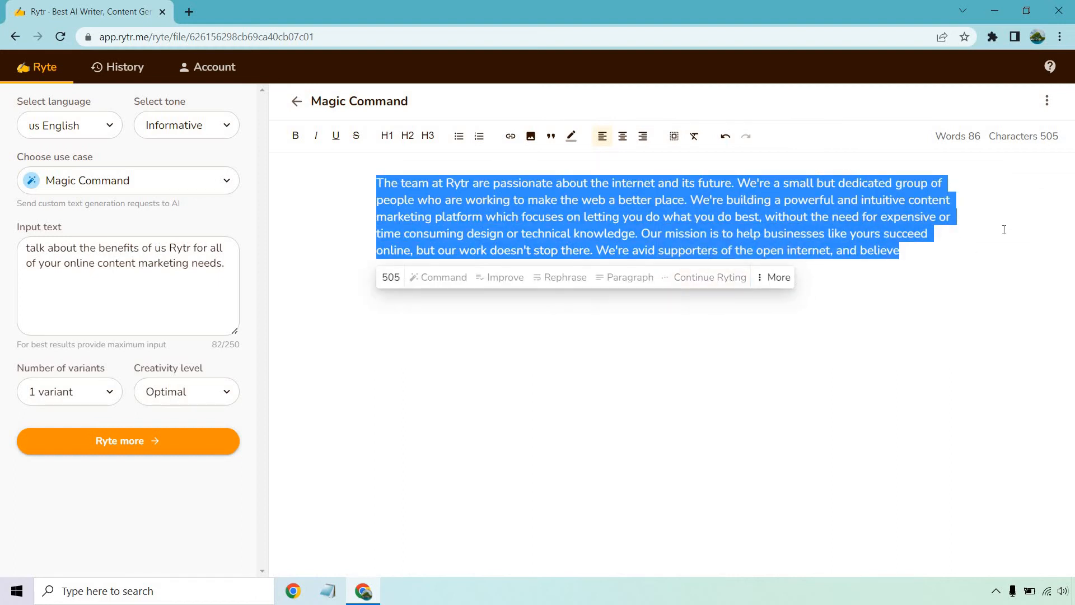
Extend the paragraph with Continue Ryting and mark the extra open-internet sentences for removal.
click(708, 277)
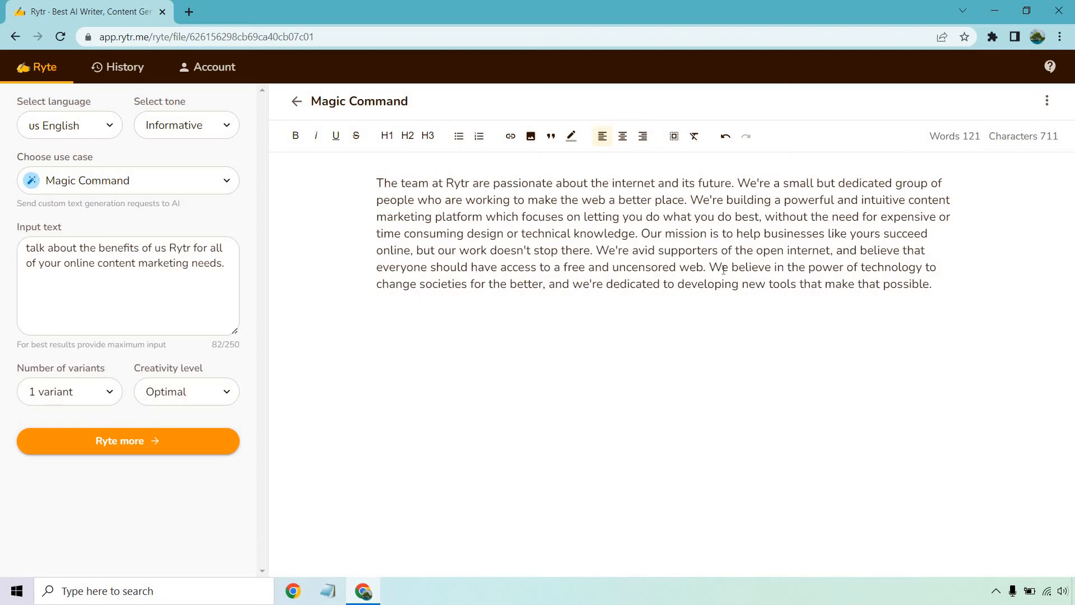
click(933, 284)
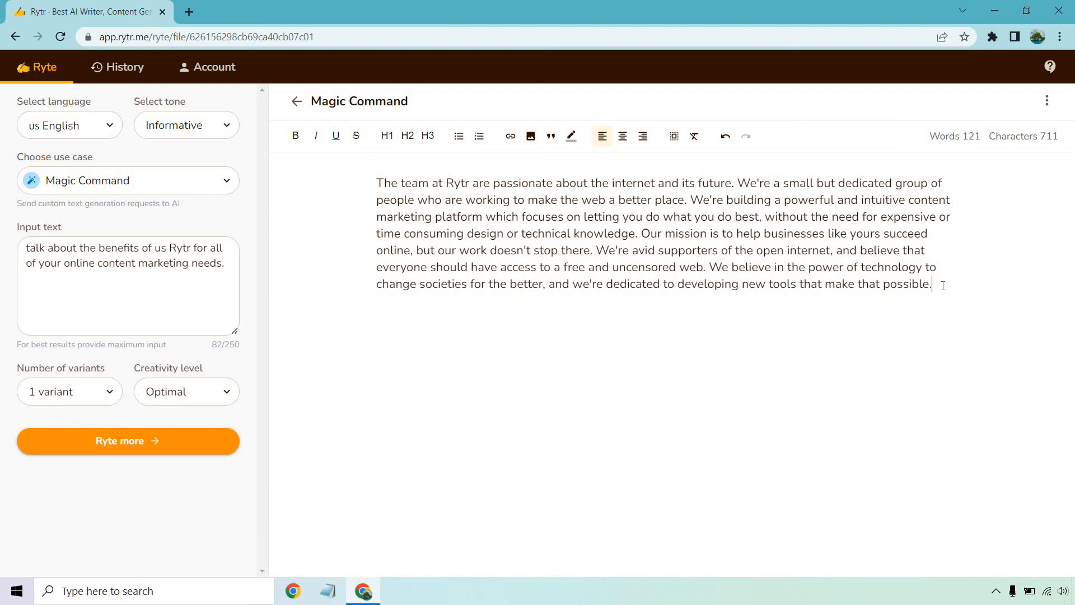
drag(594, 250, 930, 284)
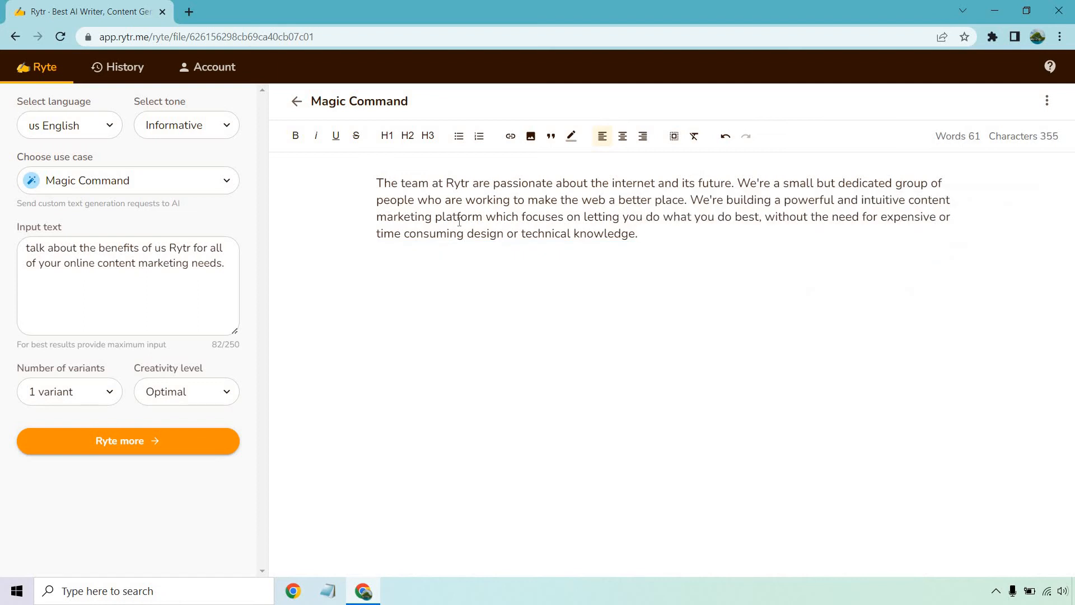
Continue the shortened paragraph, finishing with 'unlimited online training.', and select that new sentence.
drag(376, 182, 637, 233)
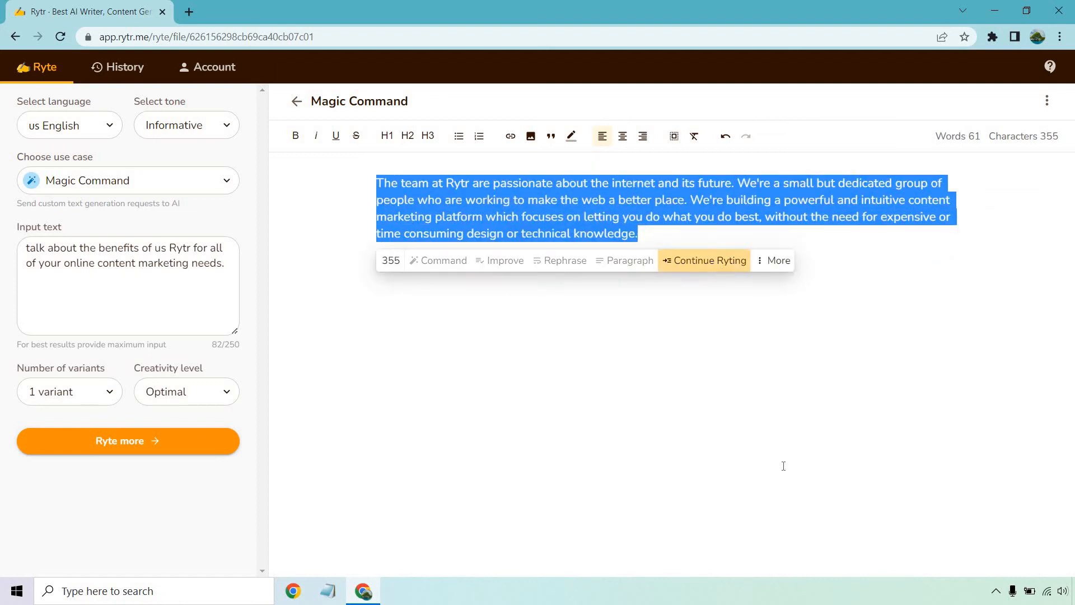
click(703, 260)
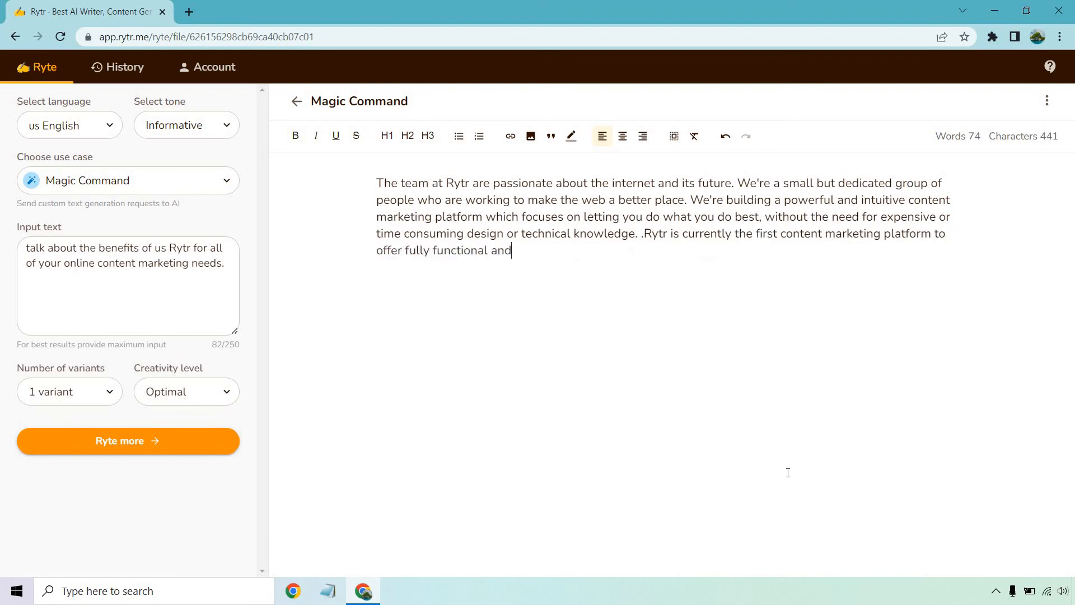
text(unlimited online training.)
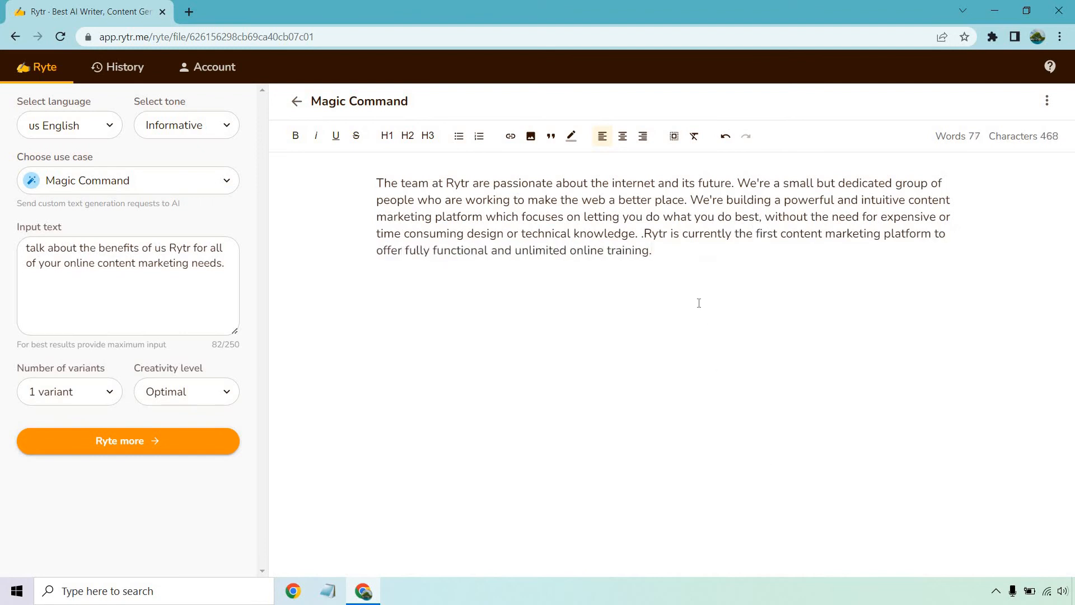
mouse_move(706, 325)
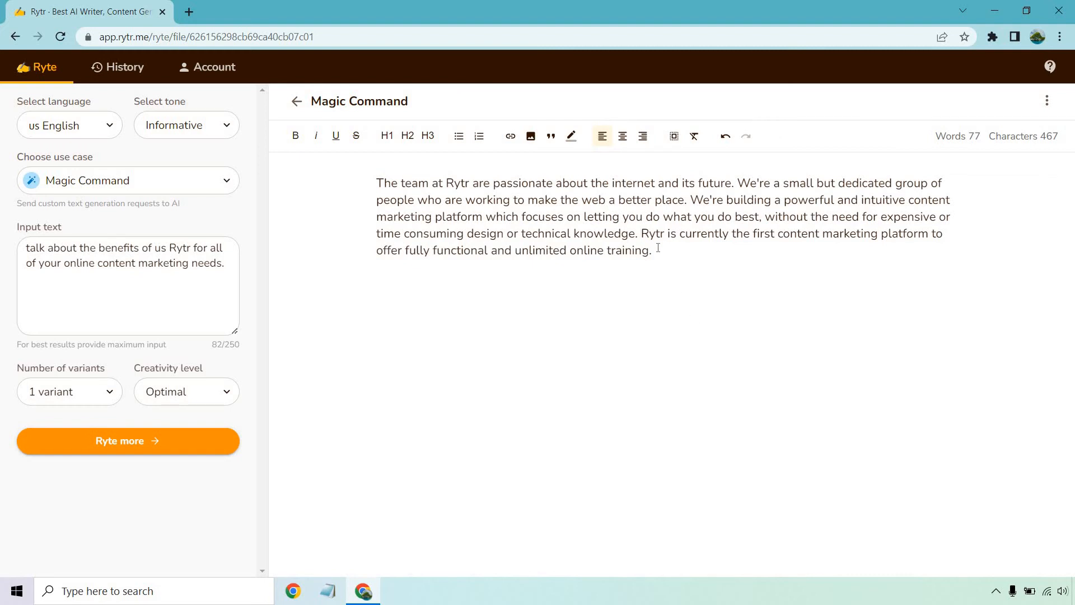
drag(375, 182, 650, 250)
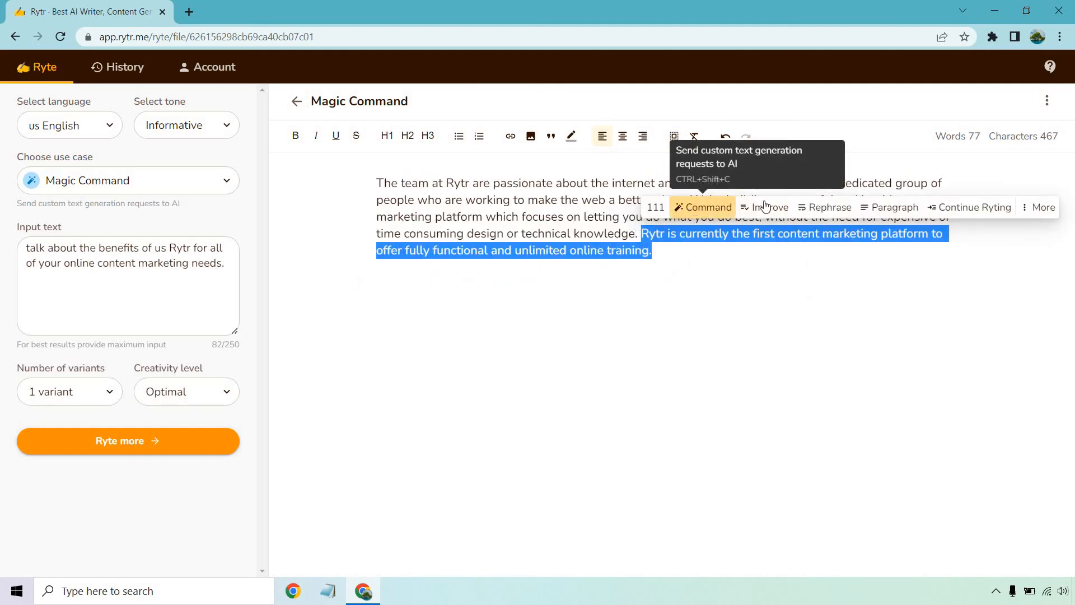
mouse_move(893, 207)
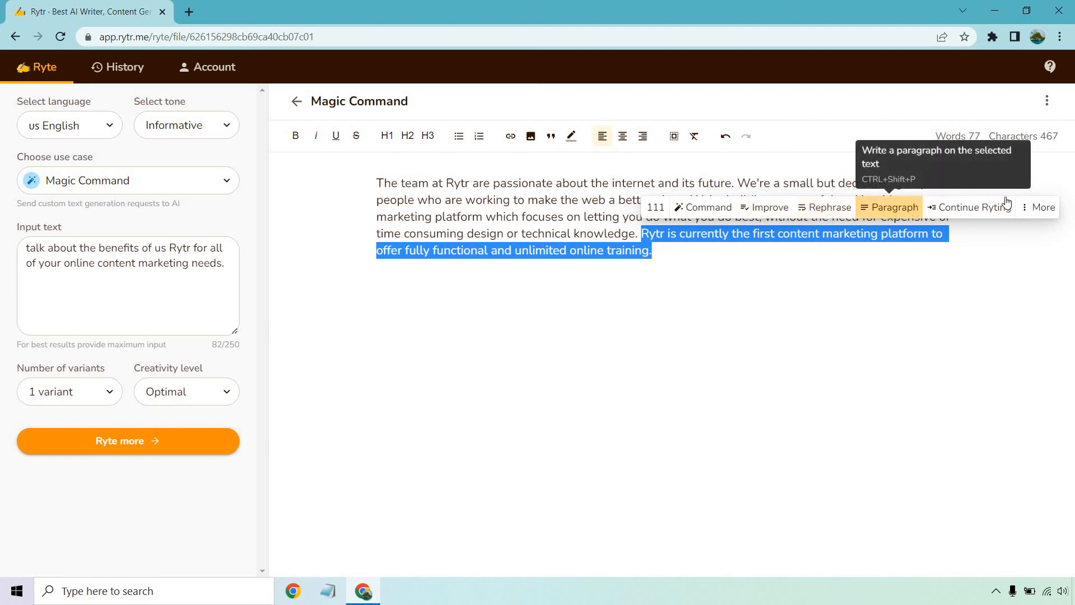
Expand the online training sentence into a second paragraph covering video tutorials and lesson quizzes.
click(1041, 207)
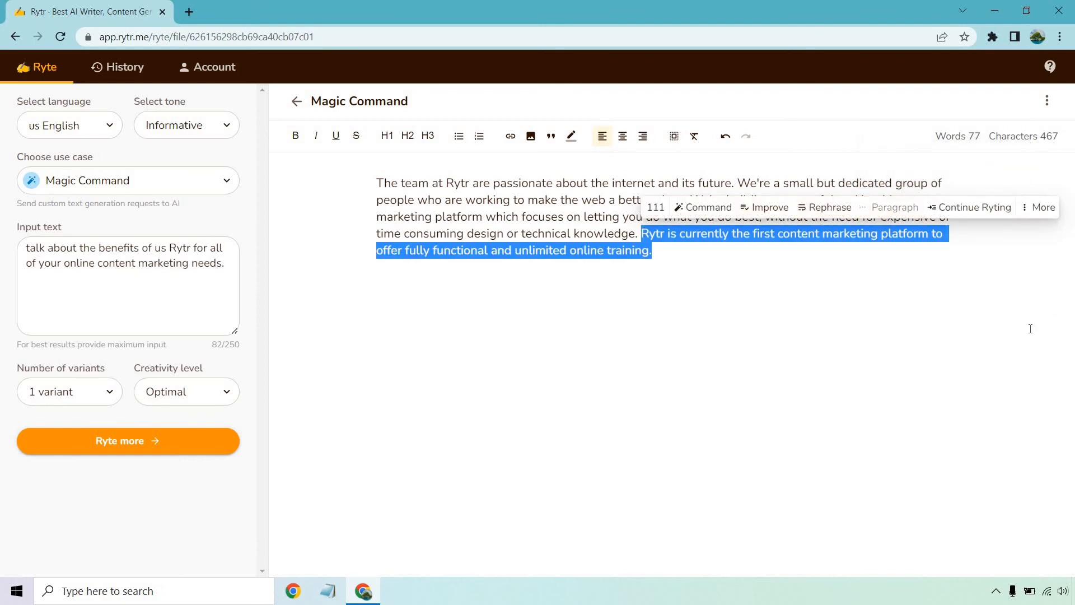
click(975, 207)
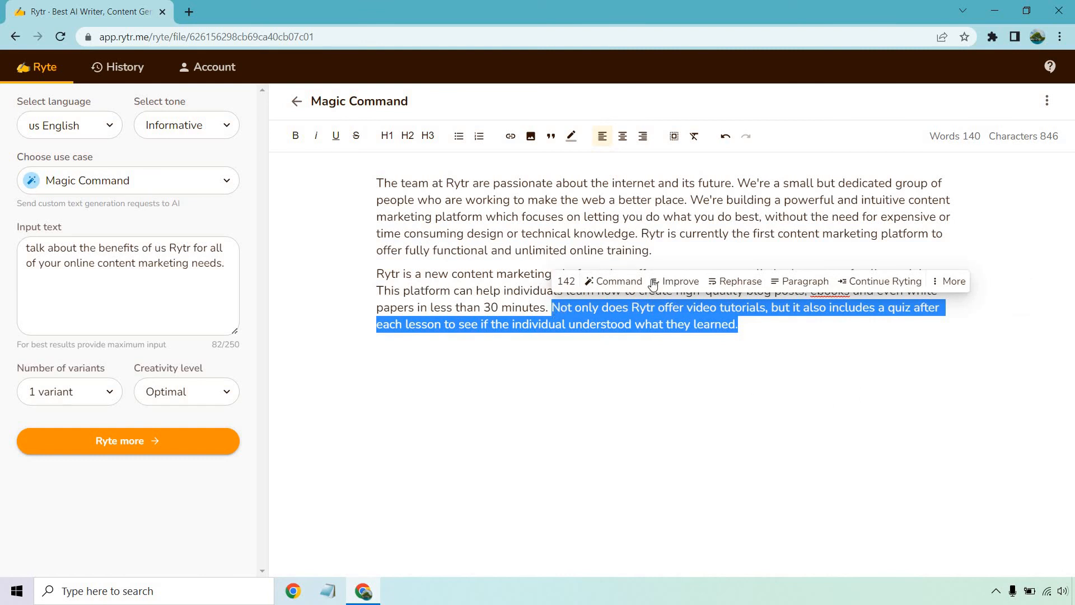
mouse_move(803, 281)
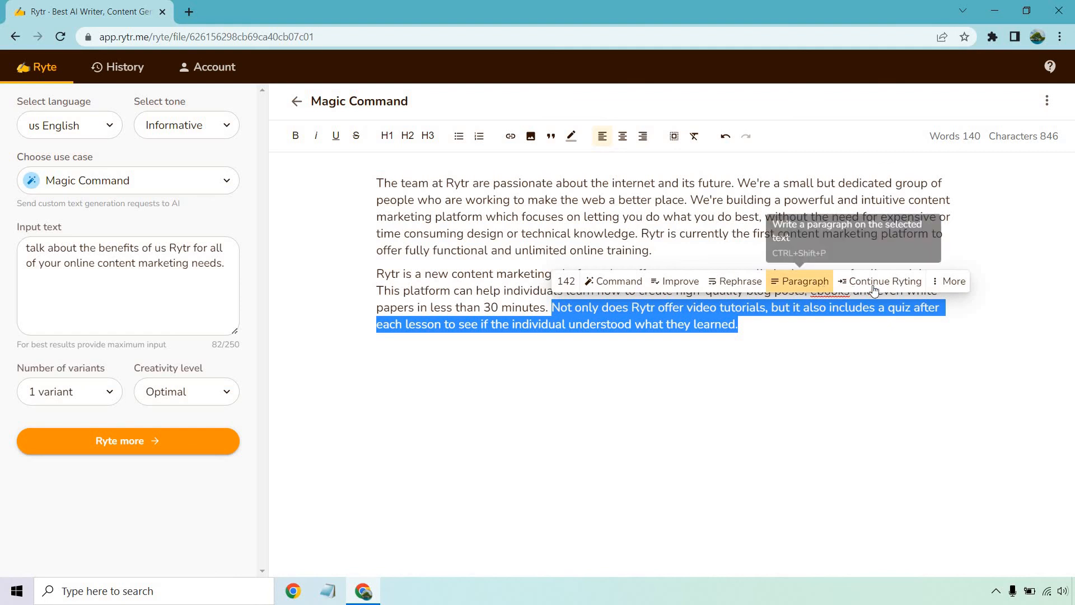
click(952, 281)
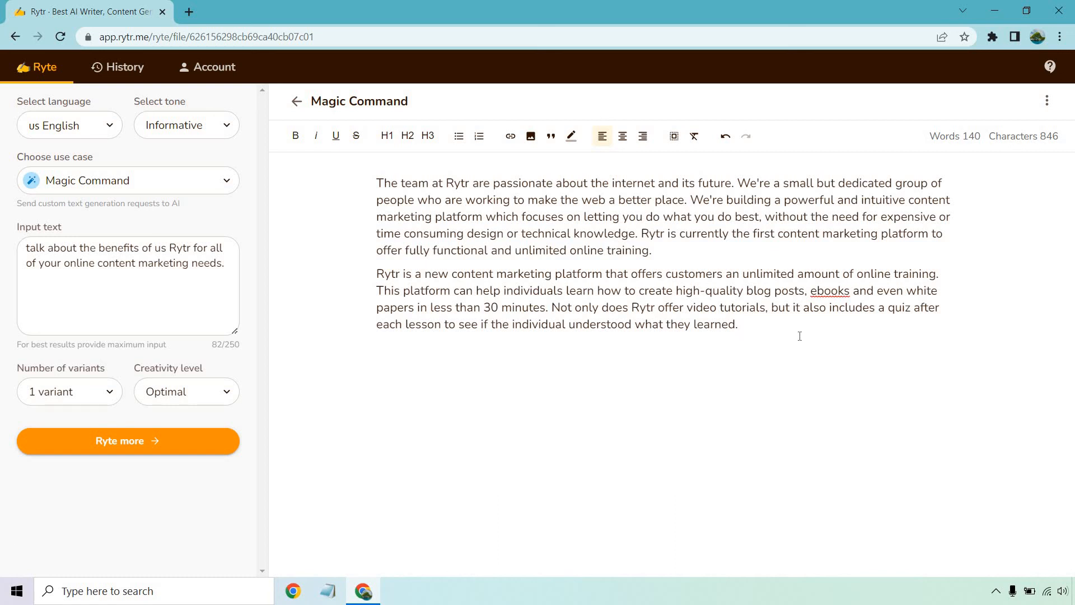
click(738, 323)
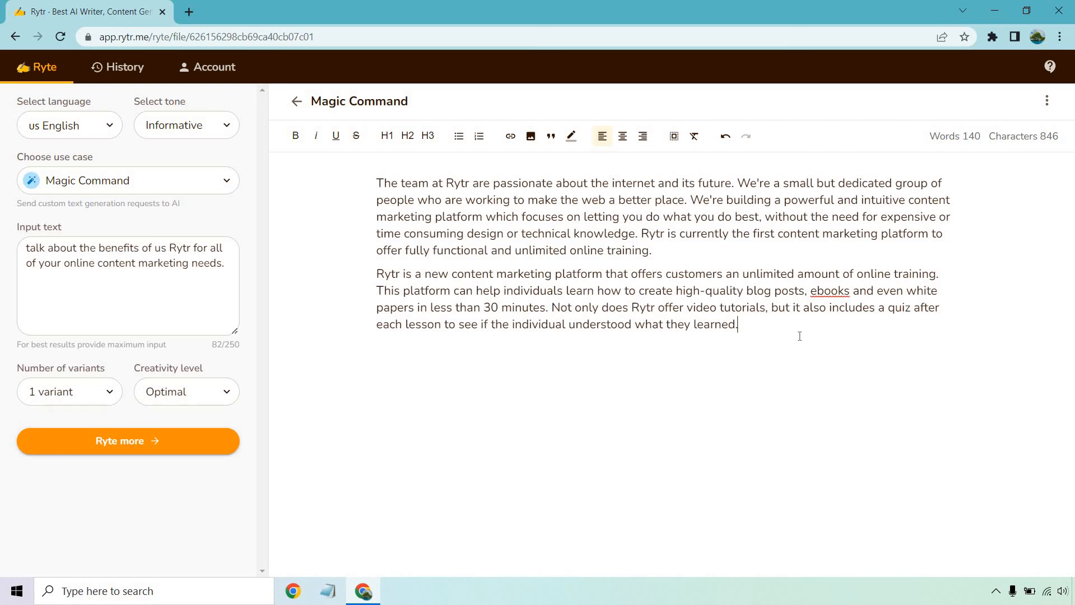
click(128, 180)
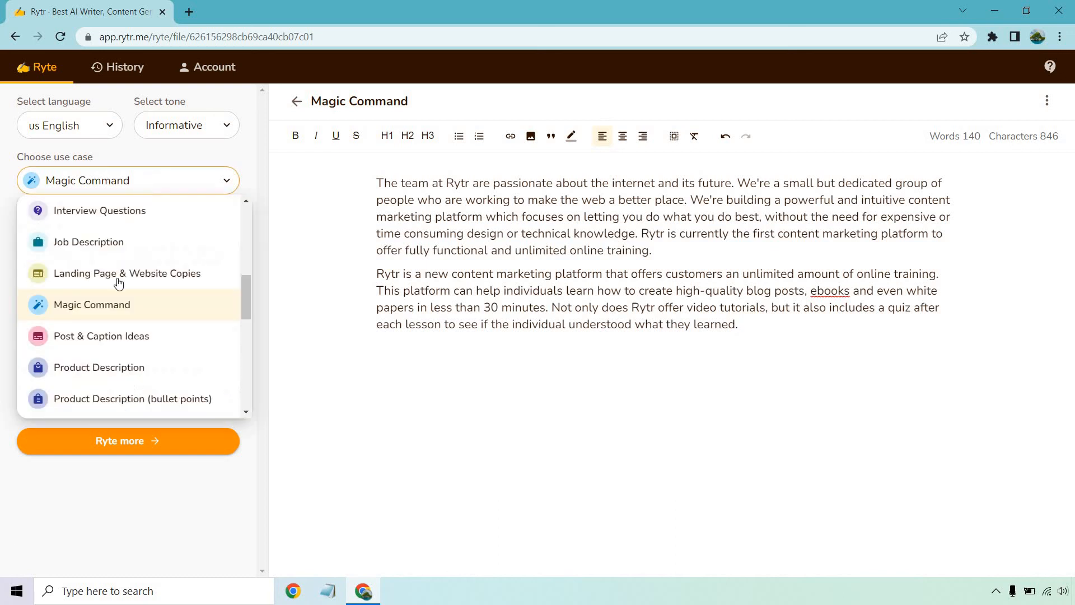
click(91, 304)
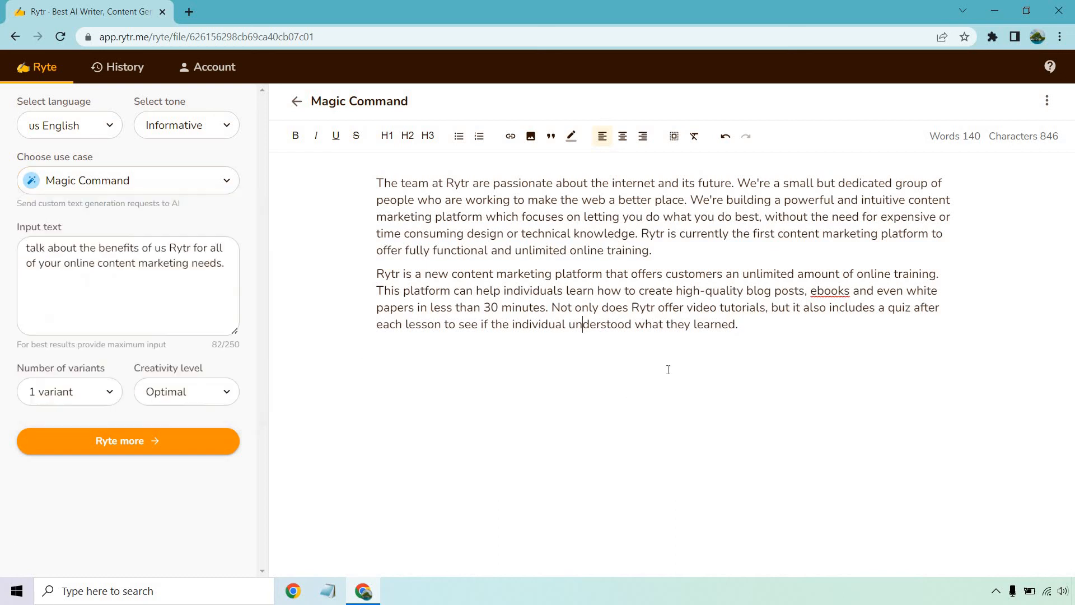
drag(556, 308, 738, 324)
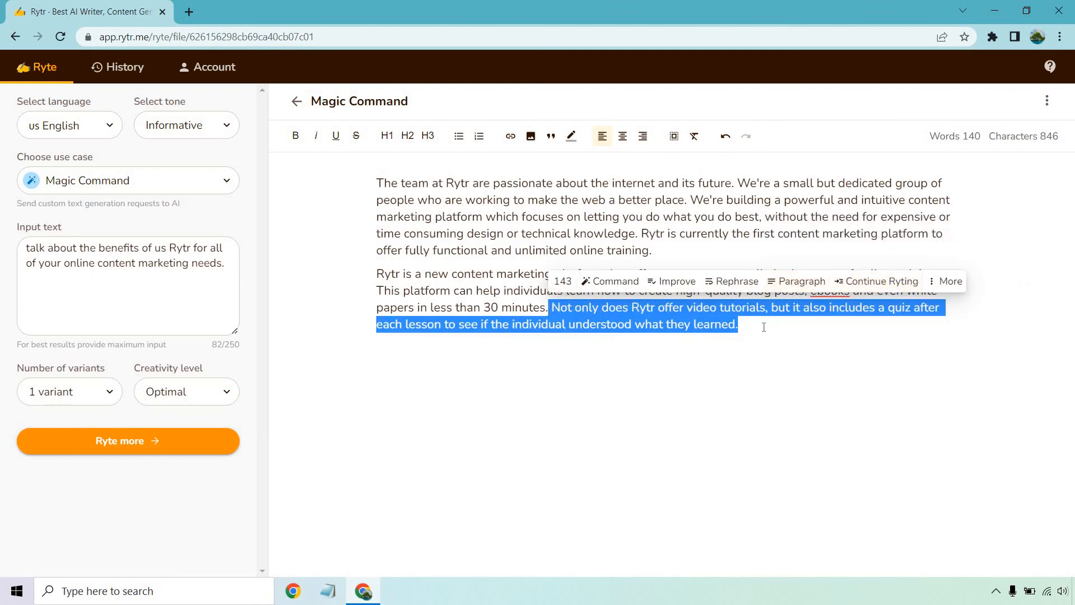
click(762, 324)
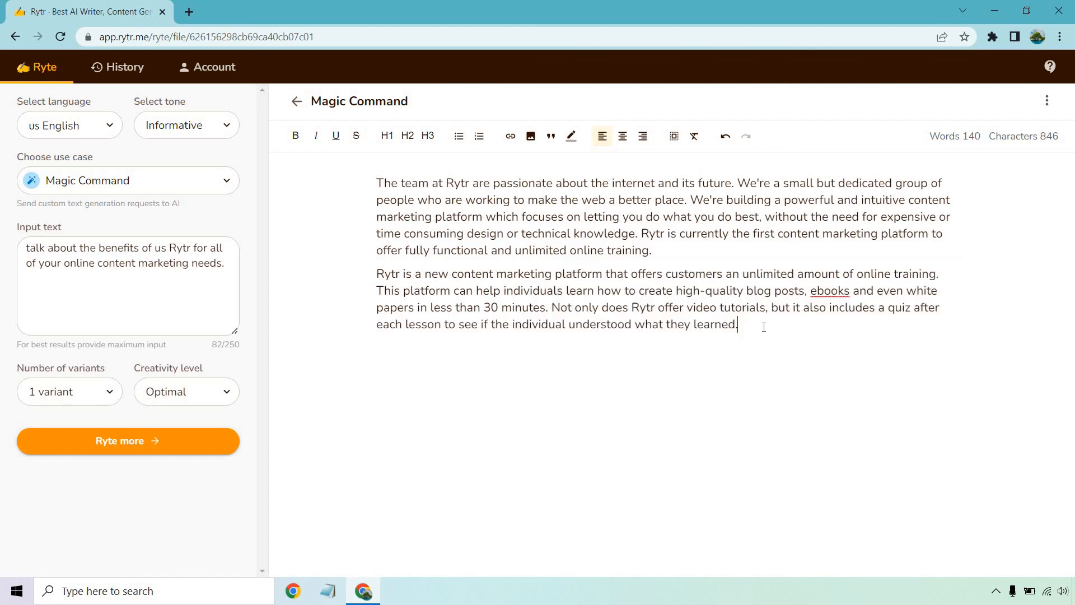